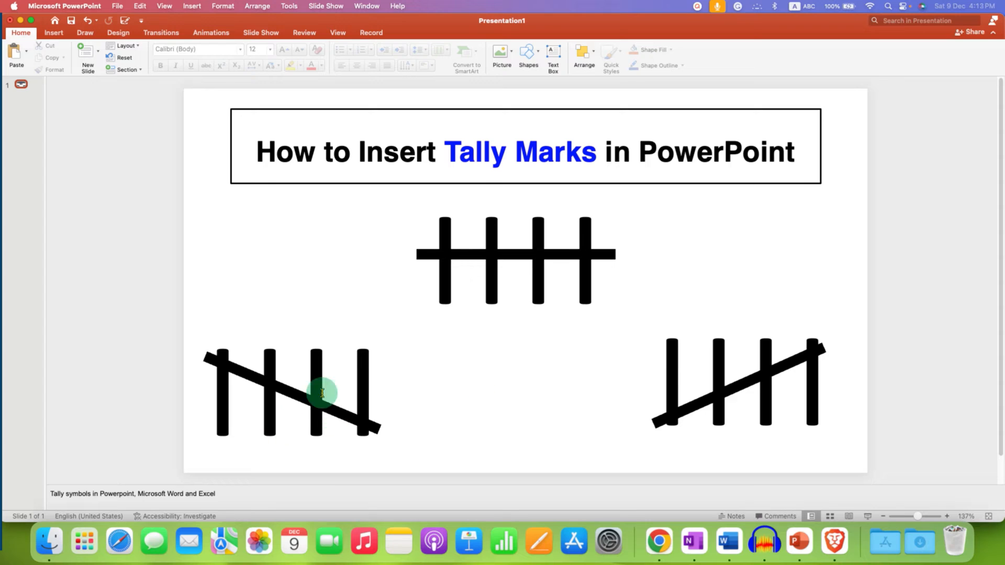
mouse_move(543, 311)
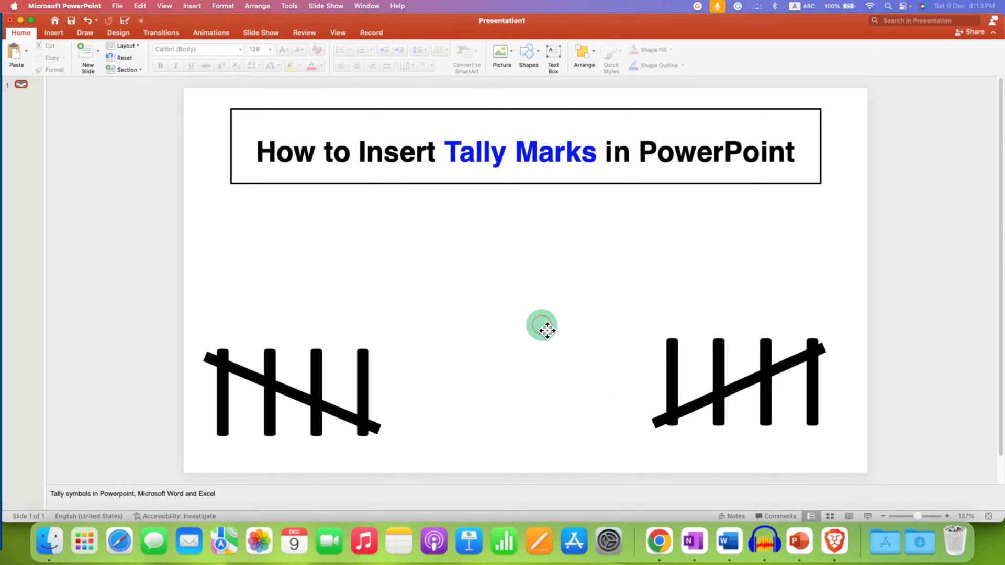
mouse_move(513, 238)
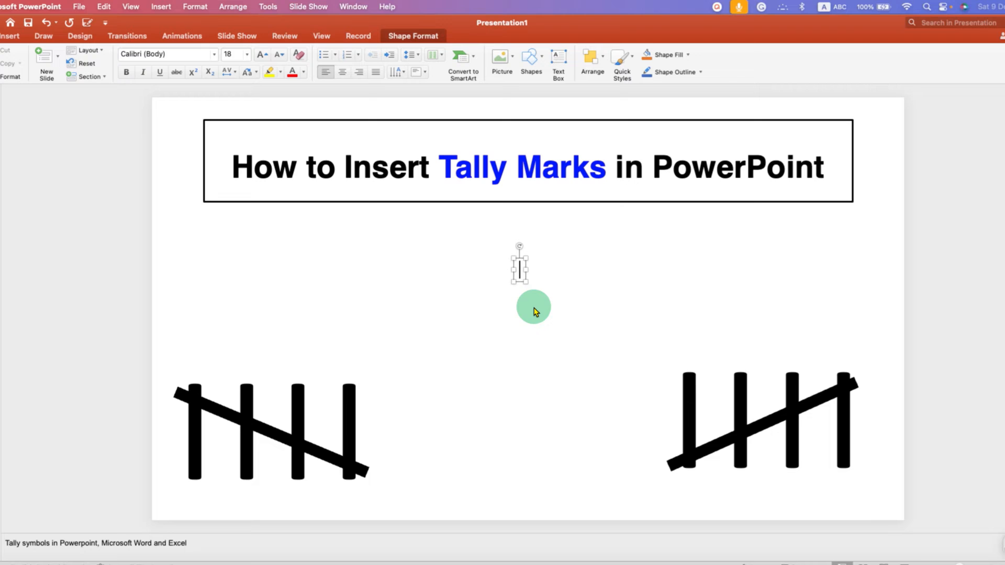
mouse_move(547, 302)
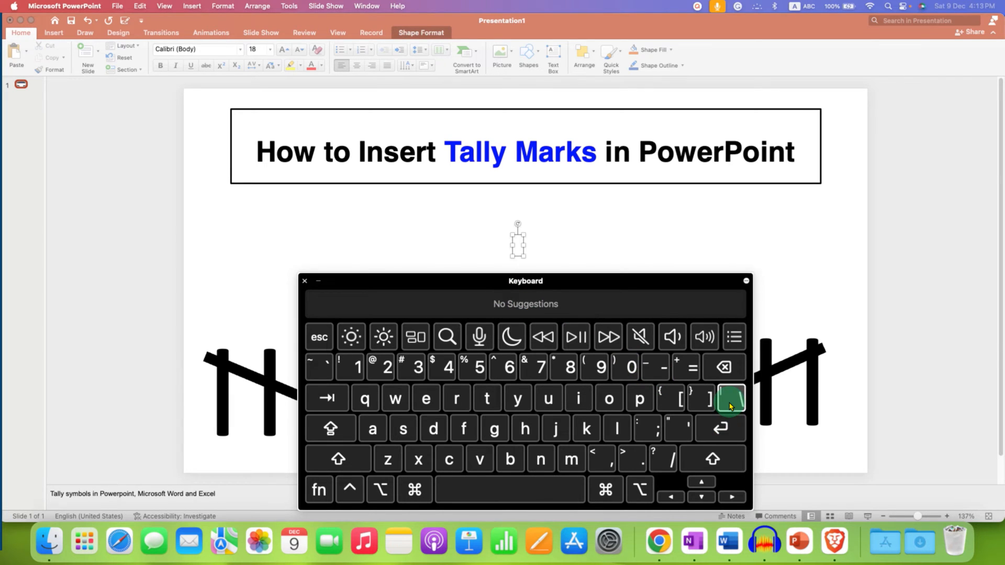
Step: Enter four vertical bar characters into the text box using the Keyboard Viewer
click(729, 398)
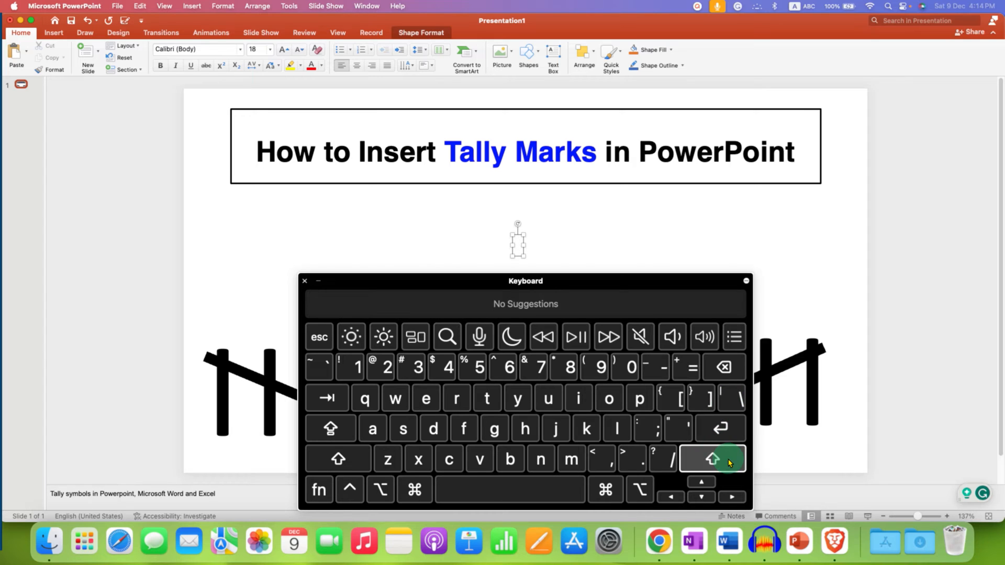
click(712, 458)
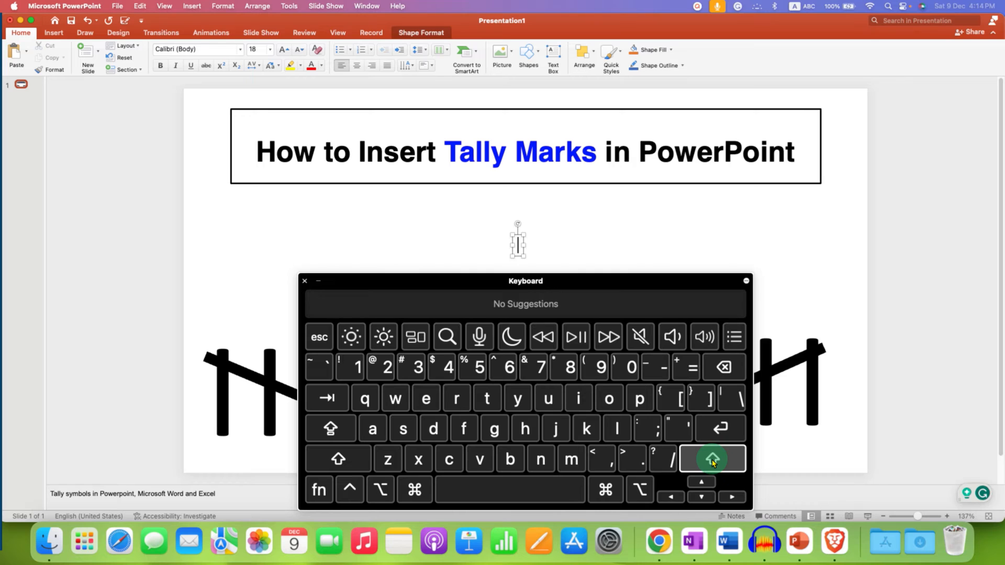
click(712, 458)
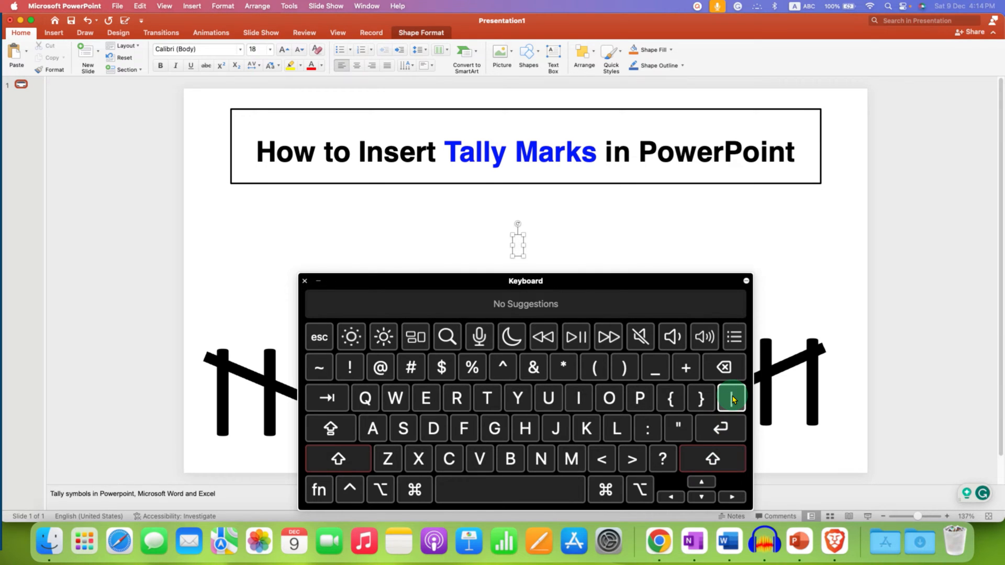
click(732, 397)
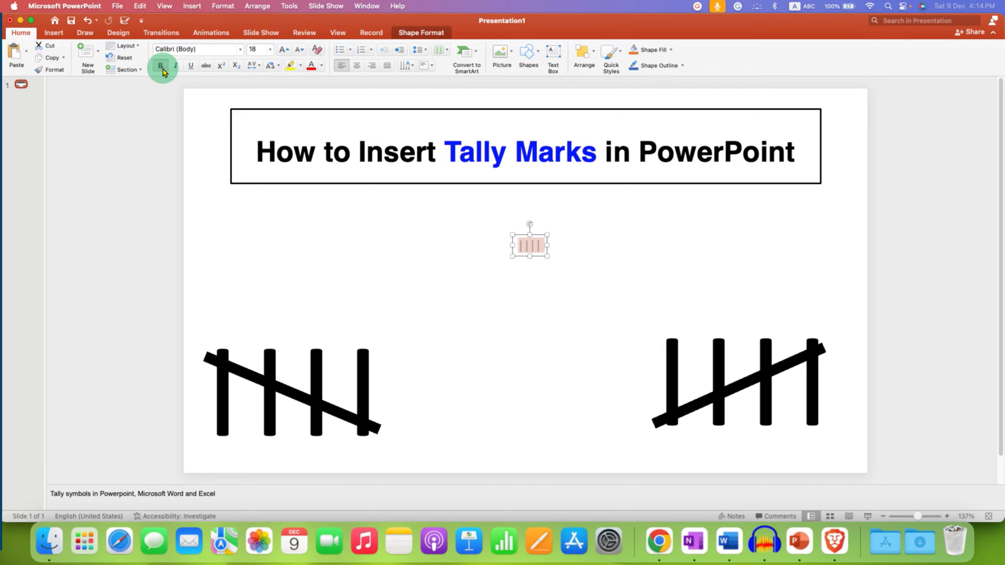
Step: Make the four bars bold and enlarge them to 138-point size
click(284, 49)
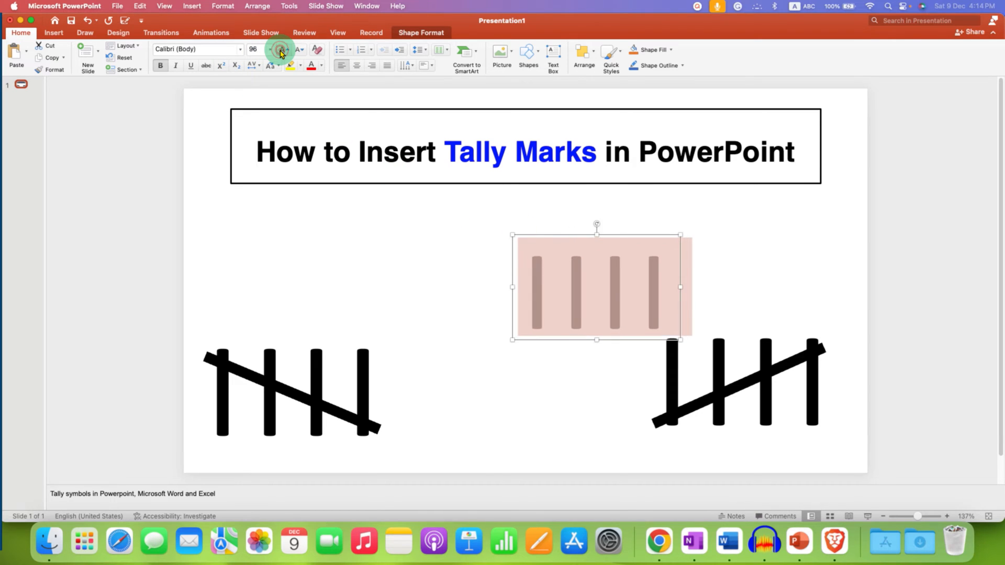
drag(595, 287, 468, 205)
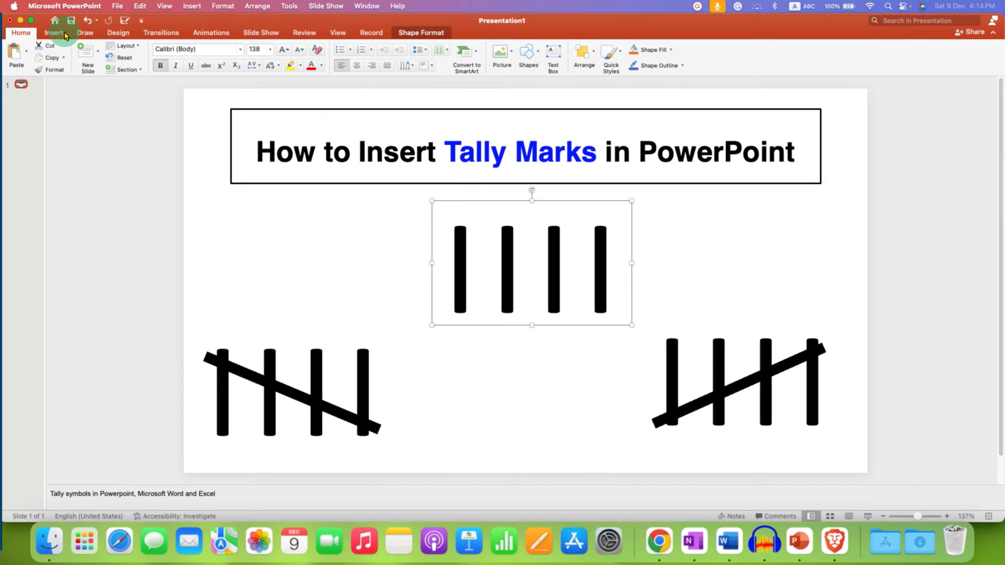
Step: Draw a thin Line shape diagonally across the four bars from upper left to lower right
click(53, 33)
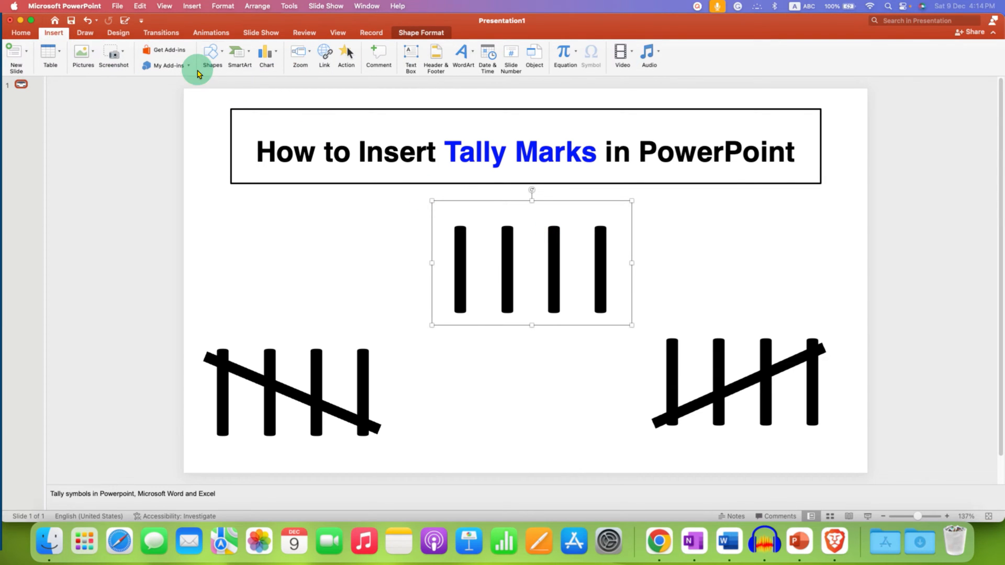
click(212, 54)
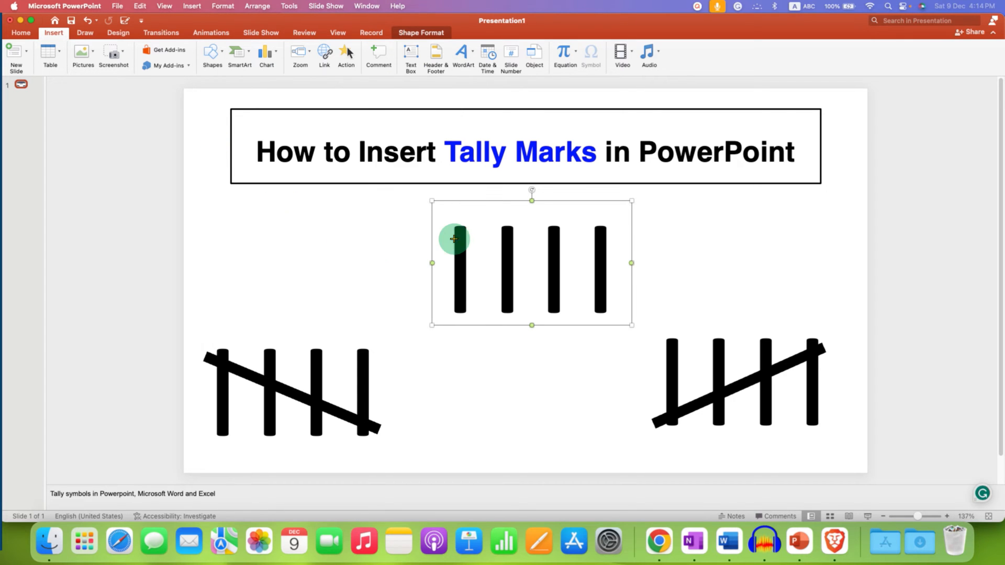
drag(453, 238, 609, 300)
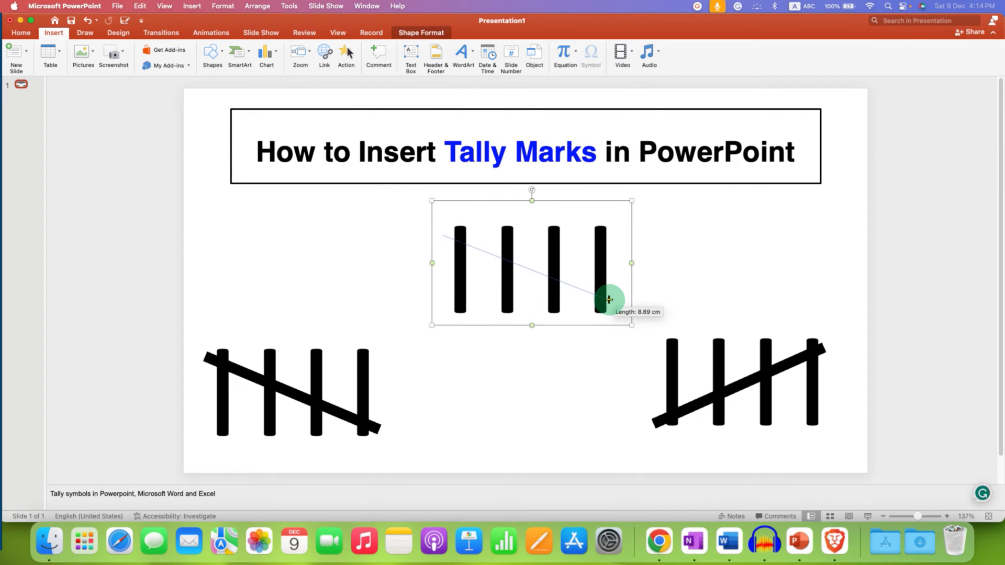
drag(609, 299, 618, 302)
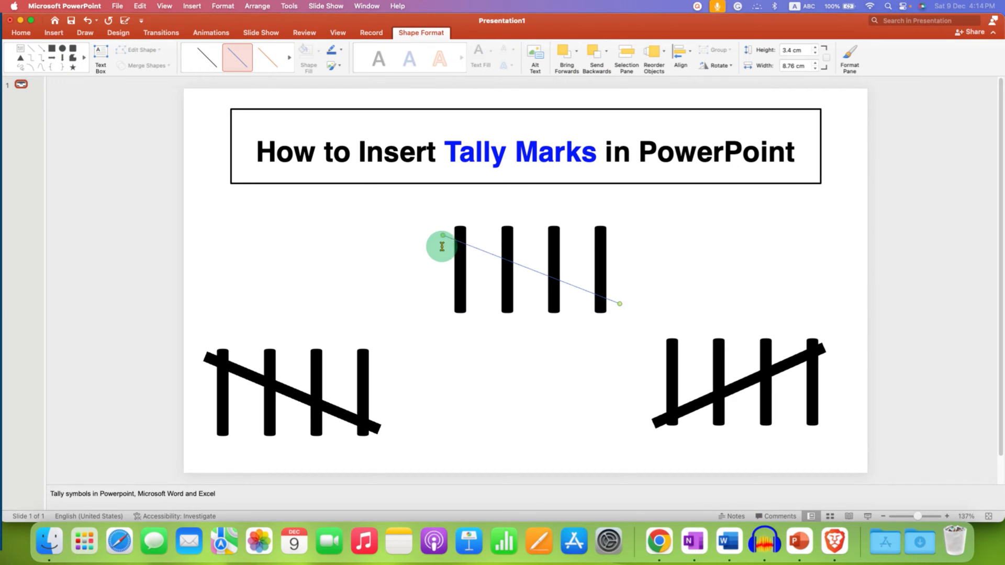
mouse_move(562, 250)
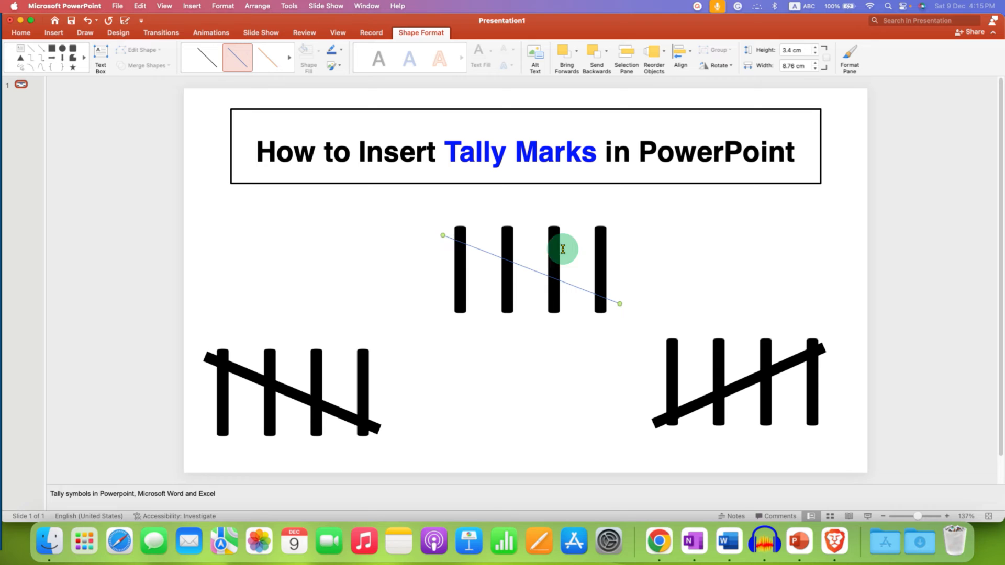
mouse_move(530, 274)
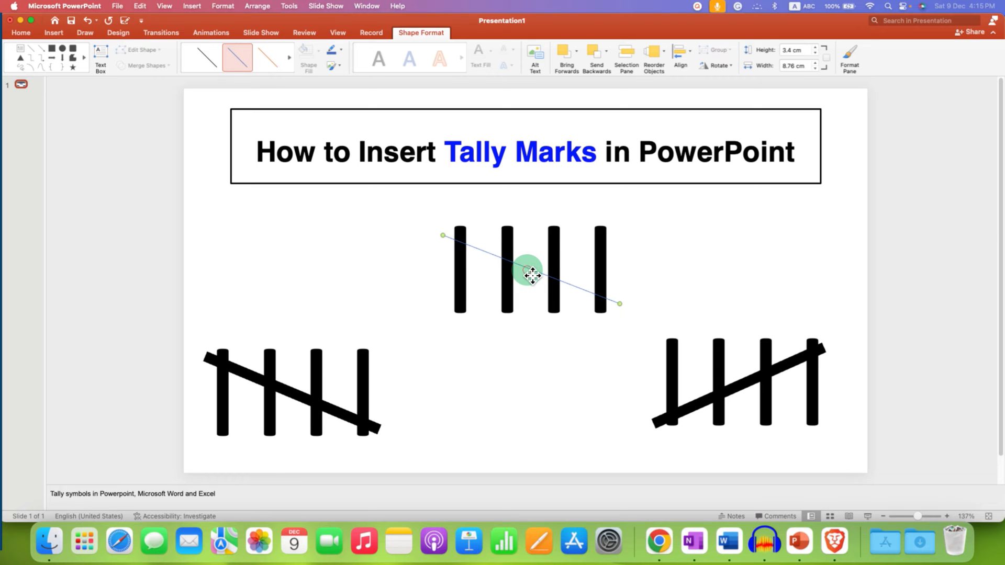
Step: In Format Shape, set the diagonal line's colour to black and width to 15 pt
right_click(527, 272)
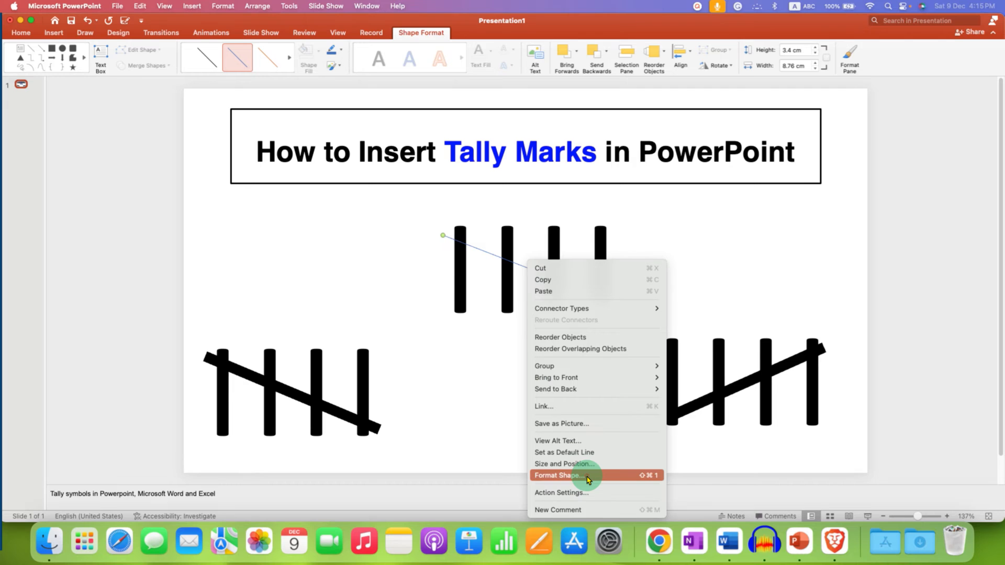
click(562, 475)
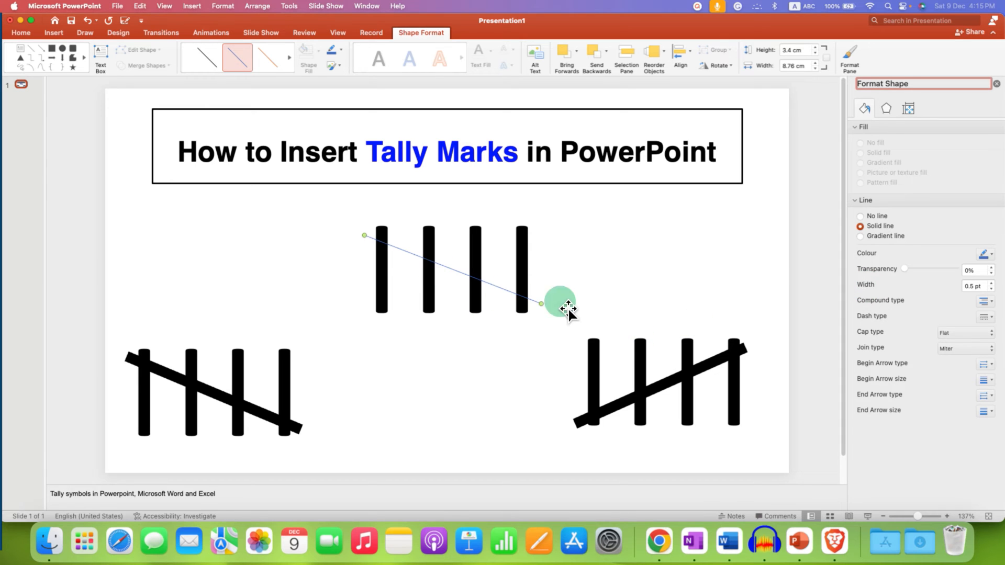
click(986, 253)
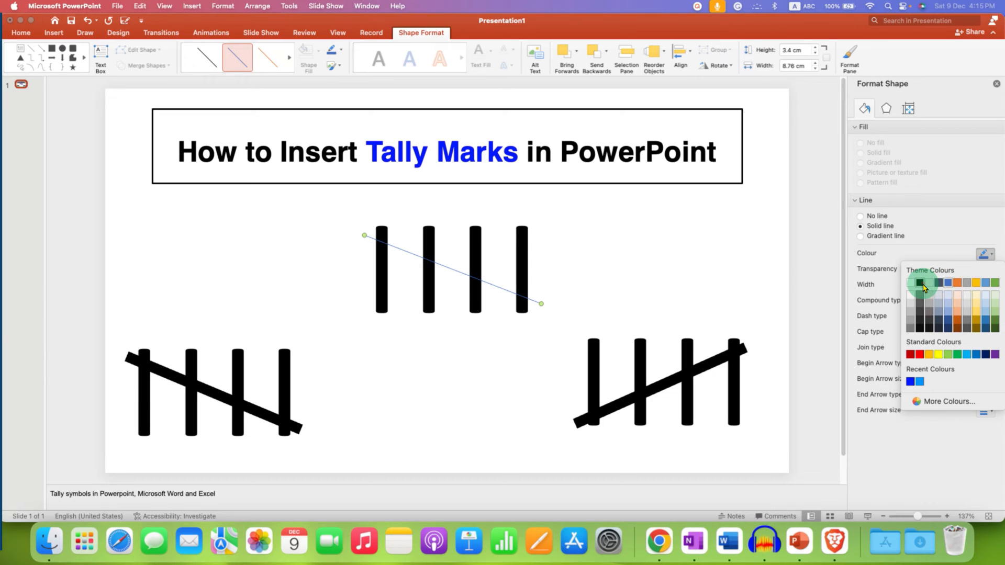
click(921, 282)
text(15)
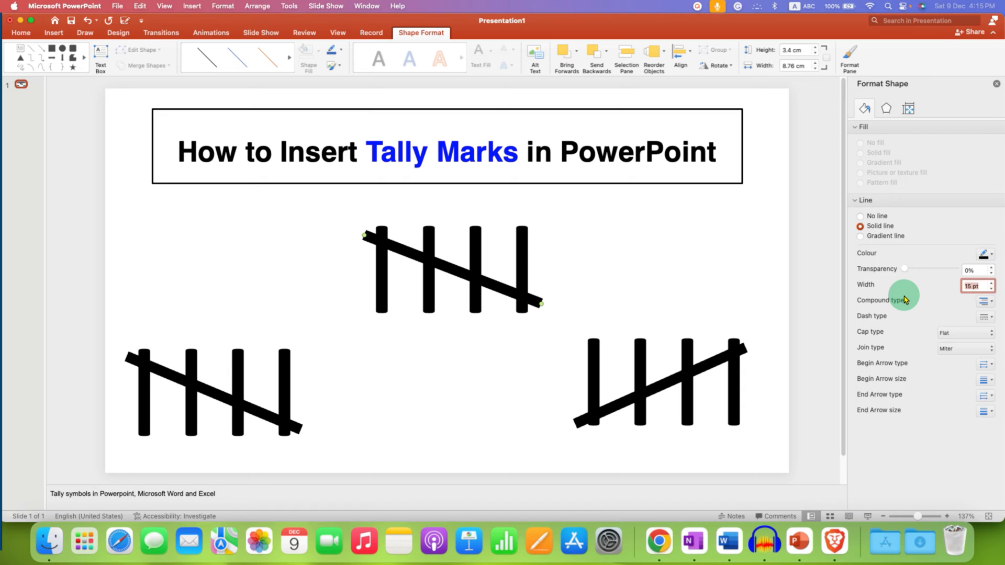
mouse_move(468, 293)
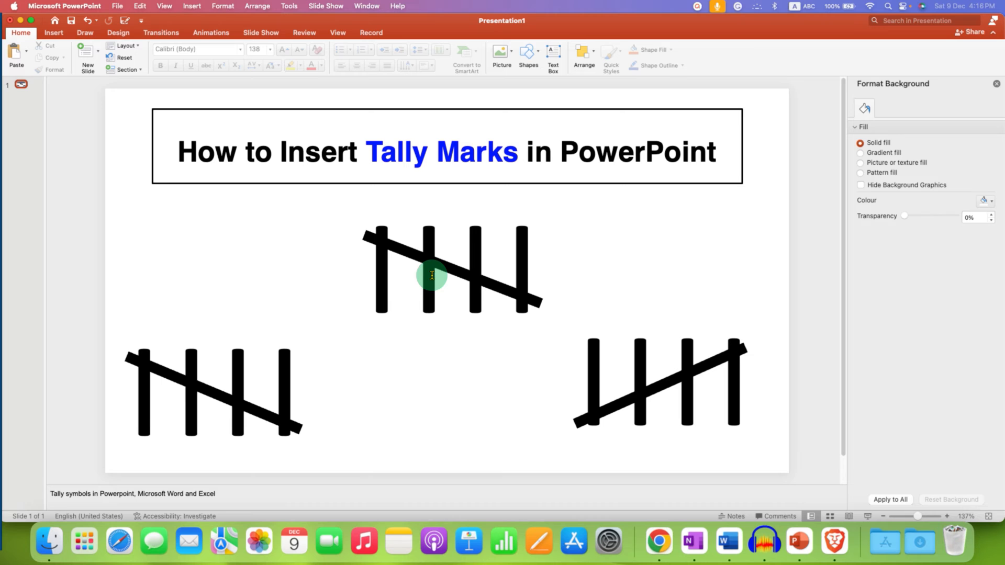
Step: Set the diagonal line's Cap type to Round so its ends are rounded
click(413, 263)
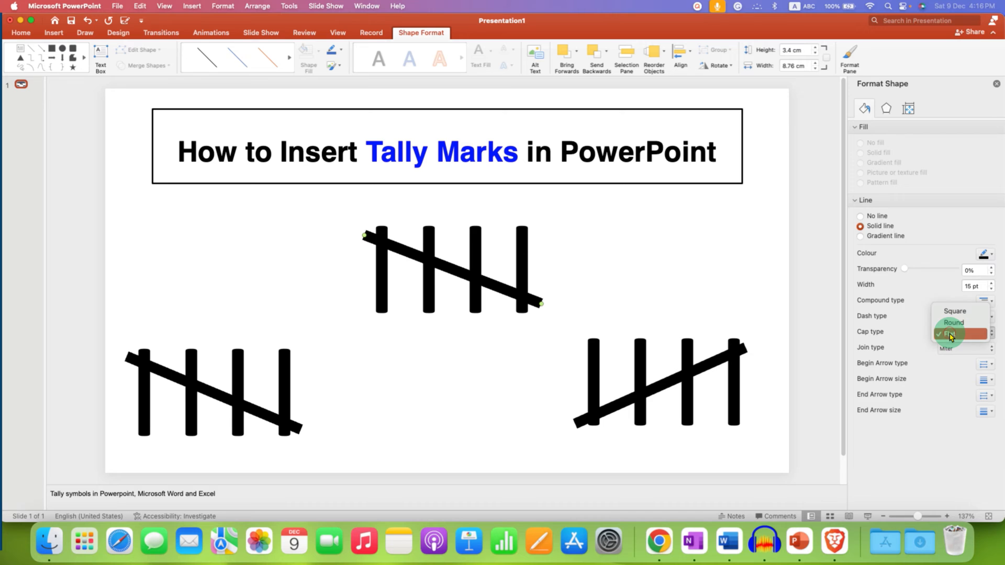
click(952, 334)
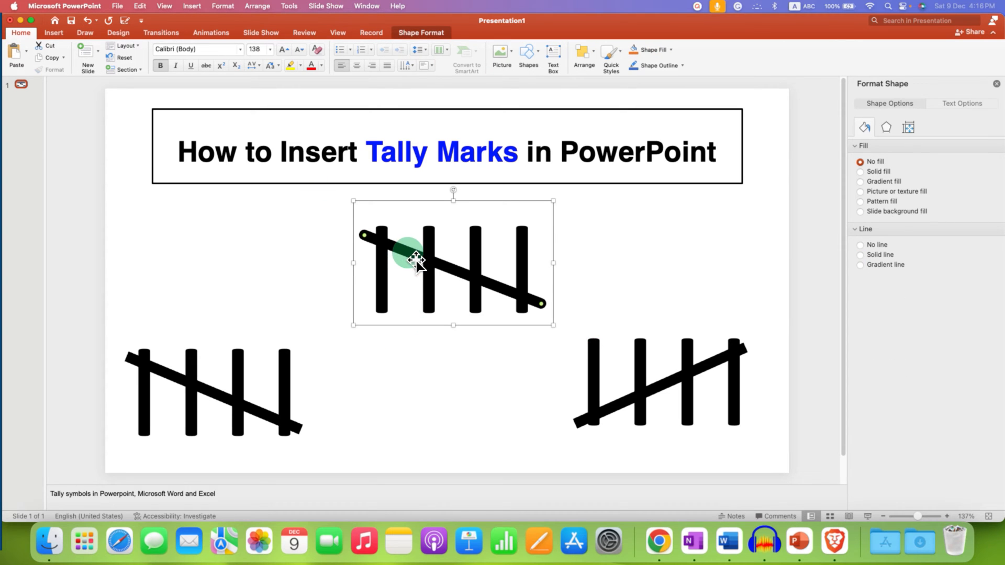
Step: Group the bars and diagonal line into one tally mark and move it below the title
right_click(416, 265)
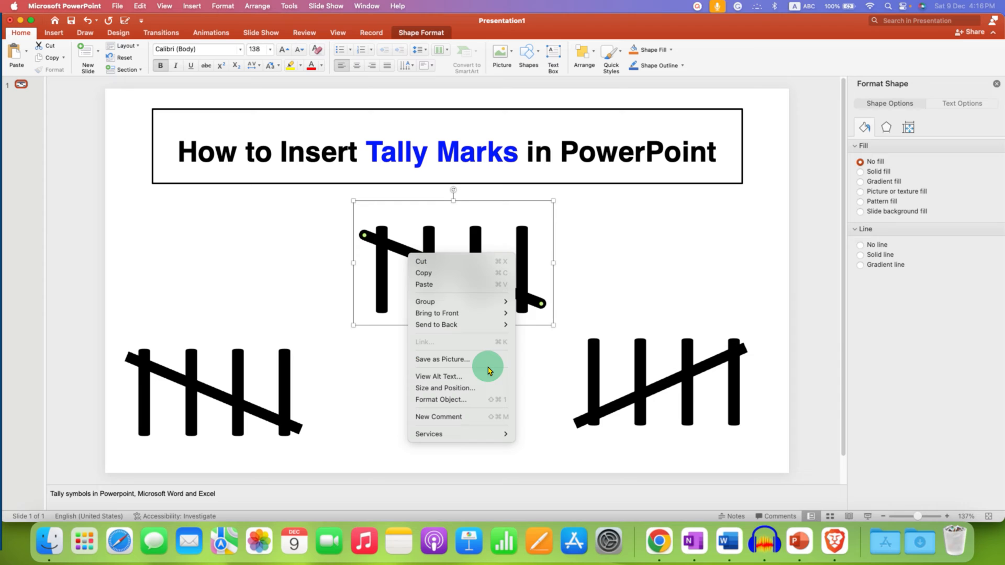
mouse_move(425, 301)
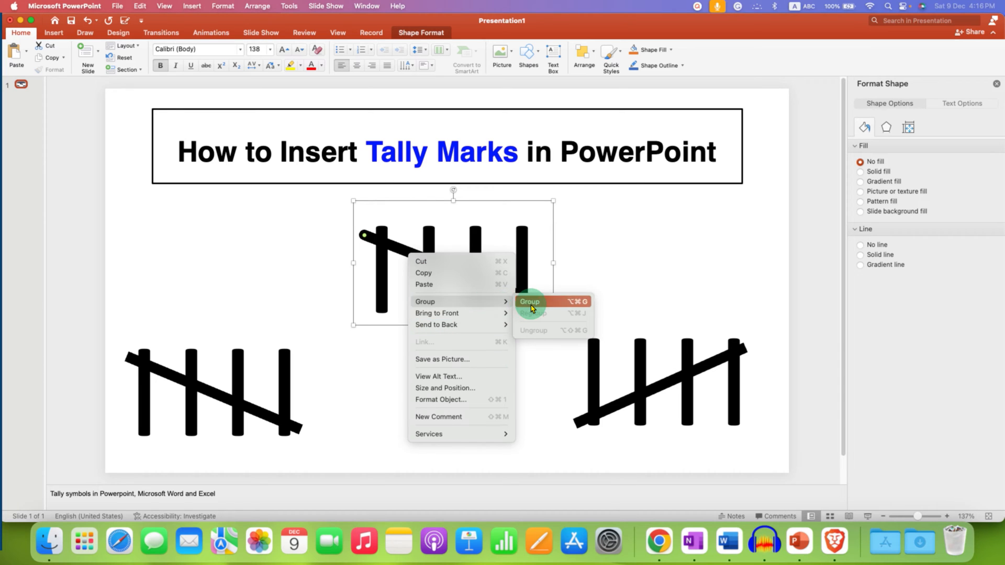
click(530, 301)
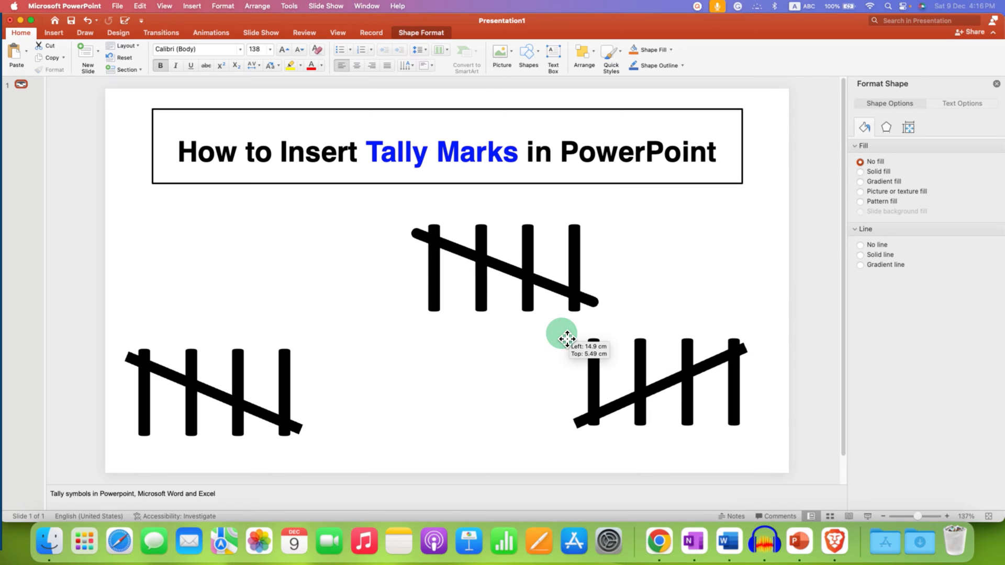
drag(566, 338, 443, 263)
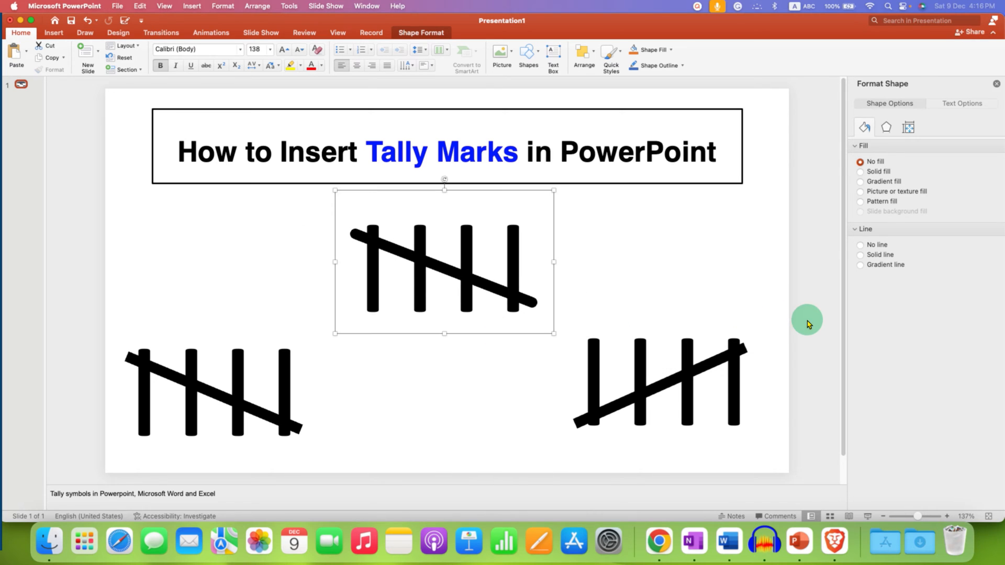